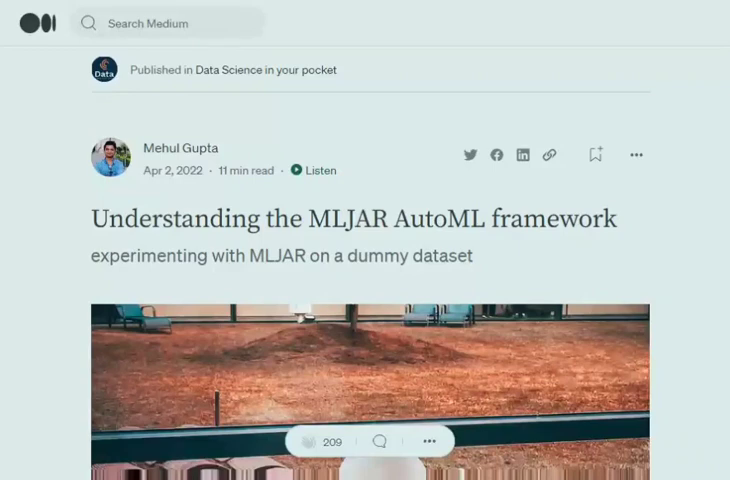
pyautogui.scroll(-3)
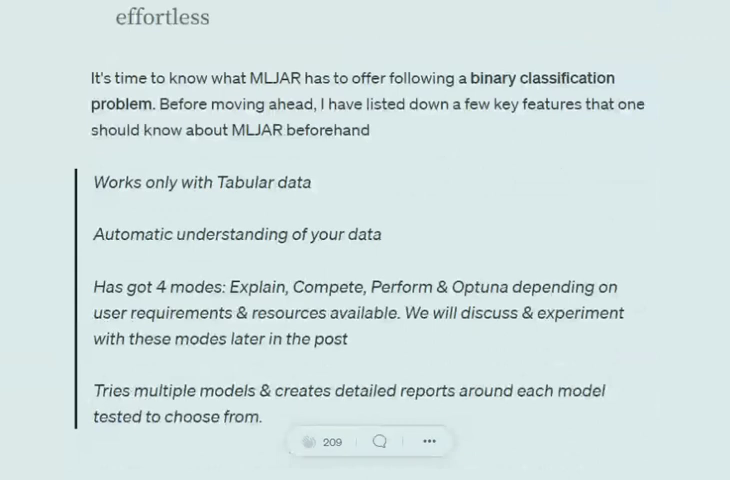
pyautogui.scroll(-3)
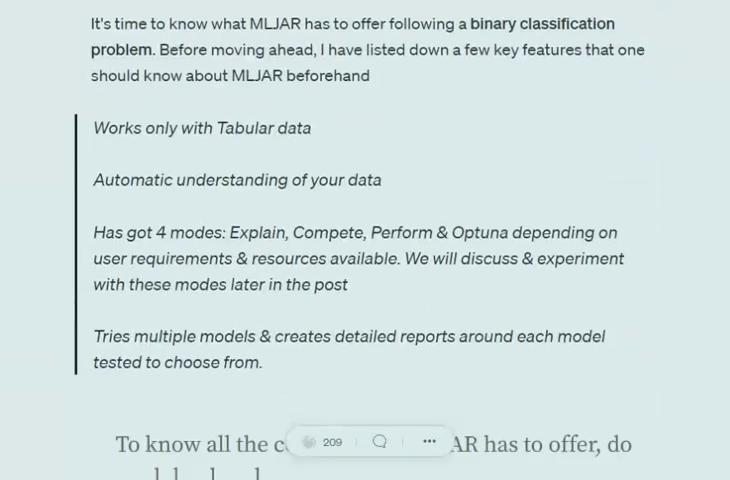
pyautogui.scroll(-3)
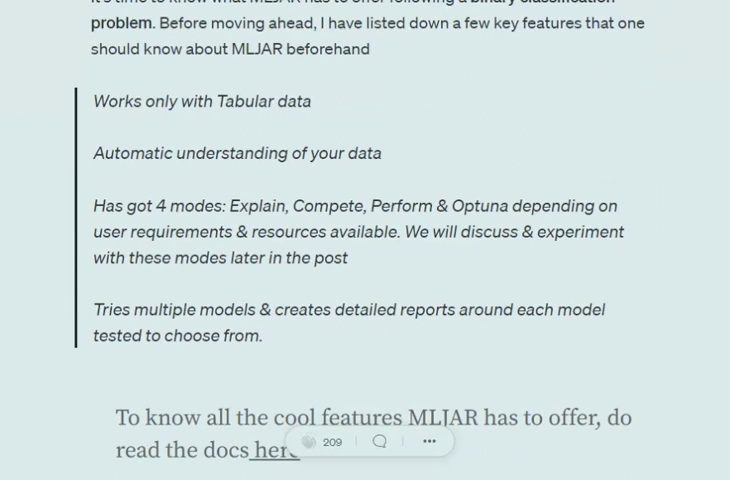
pyautogui.scroll(-3)
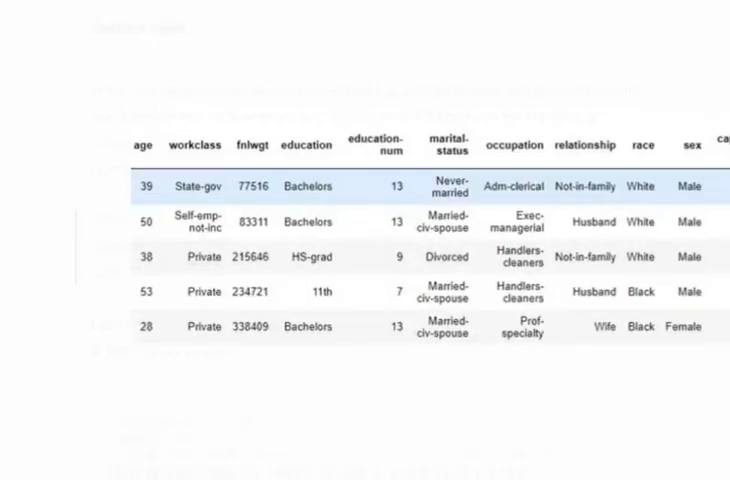
pyautogui.scroll(-3)
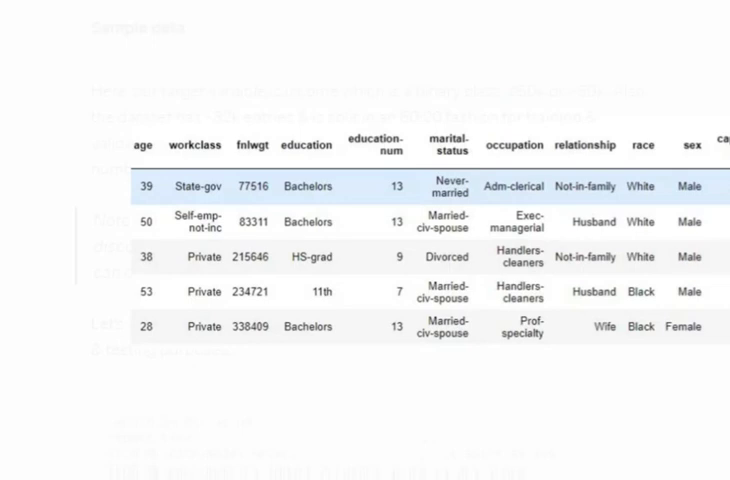
pyautogui.scroll(-3)
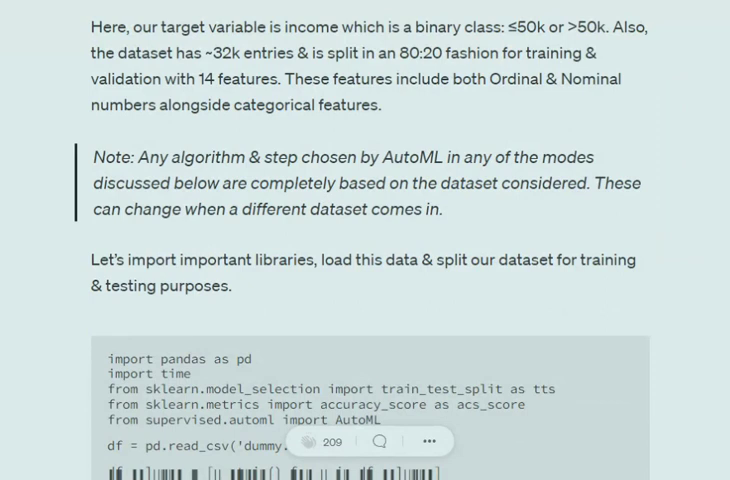
pyautogui.scroll(-3)
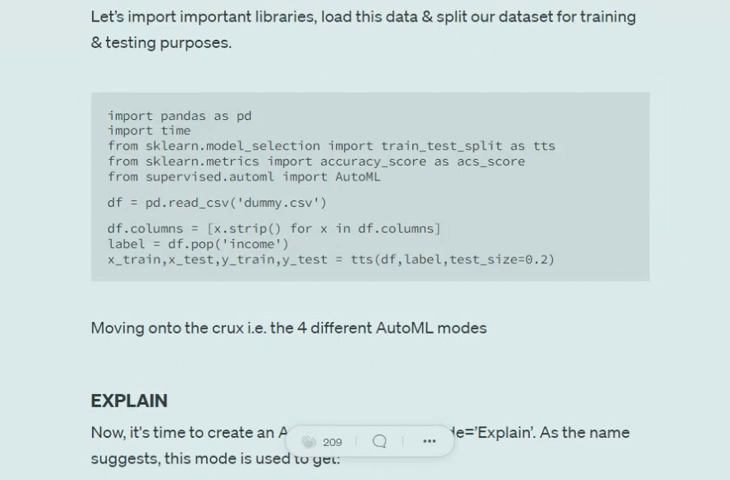
pyautogui.moveTo(350, 236)
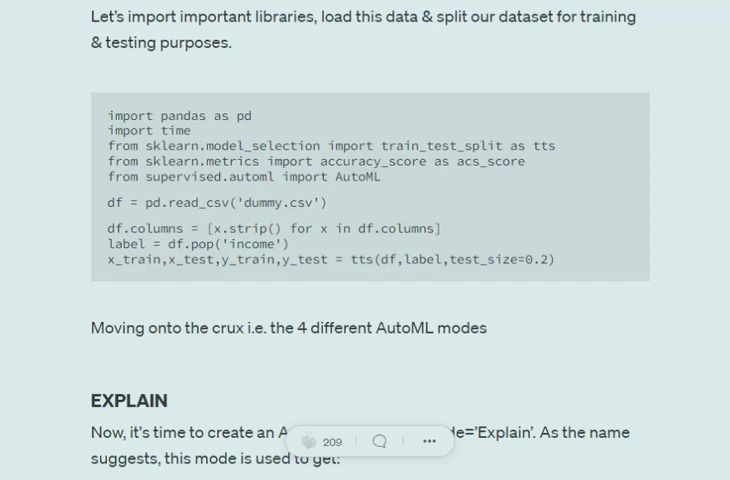
pyautogui.scroll(-3)
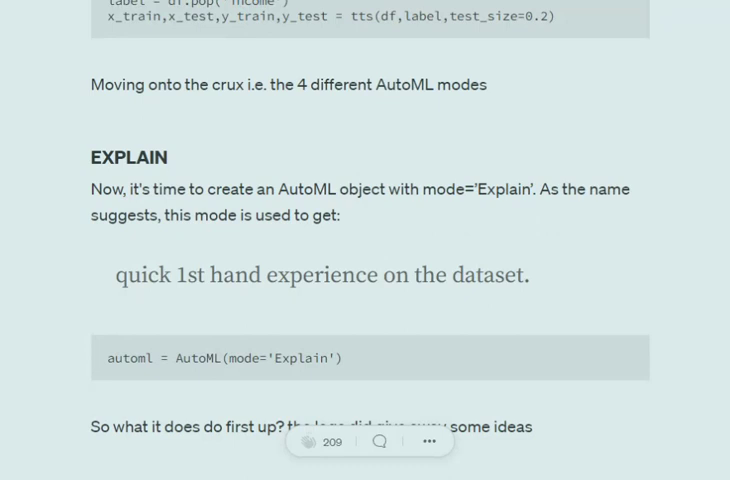
pyautogui.moveTo(276, 360)
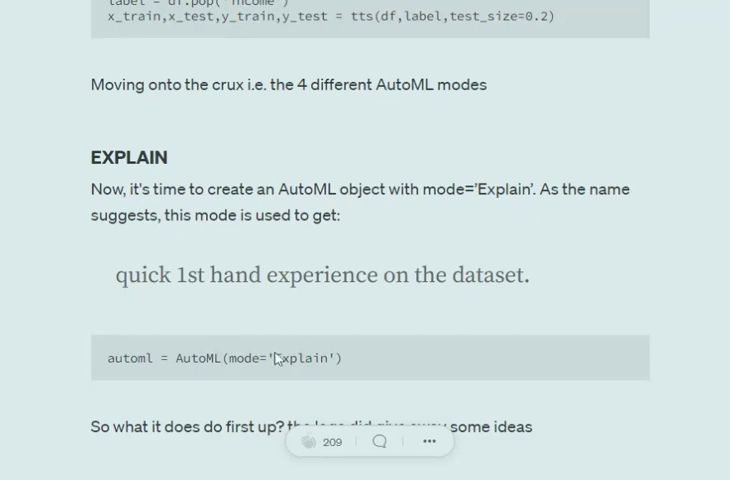
pyautogui.scroll(-3)
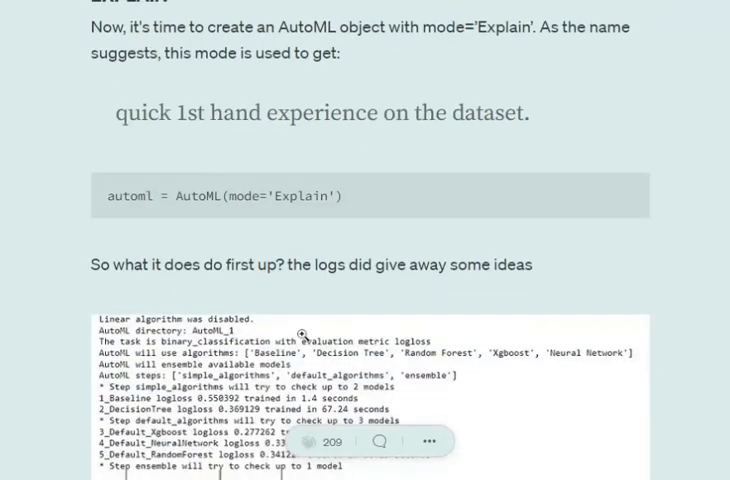
pyautogui.scroll(-3)
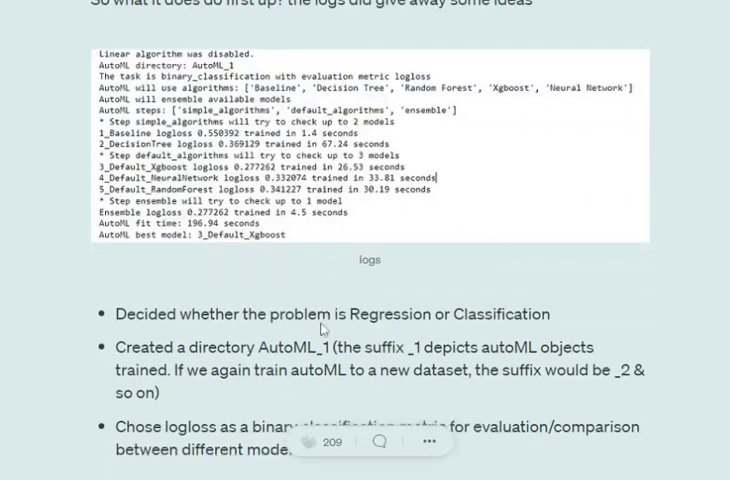
pyautogui.scroll(-3)
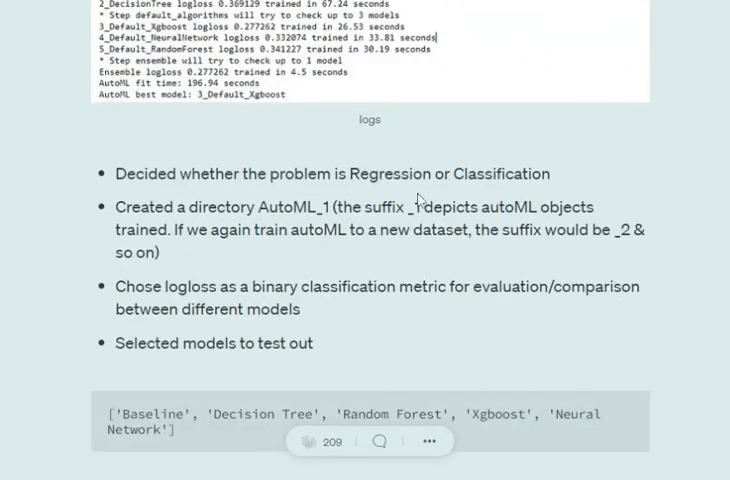
pyautogui.scroll(-3)
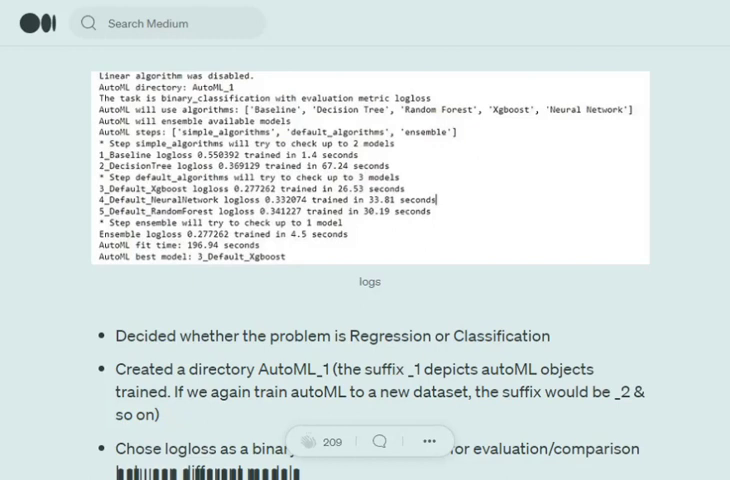
pyautogui.scroll(-3)
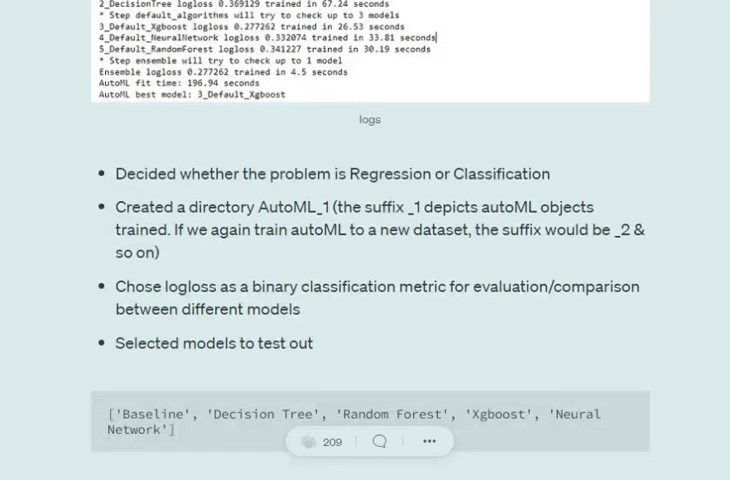
pyautogui.scroll(-3)
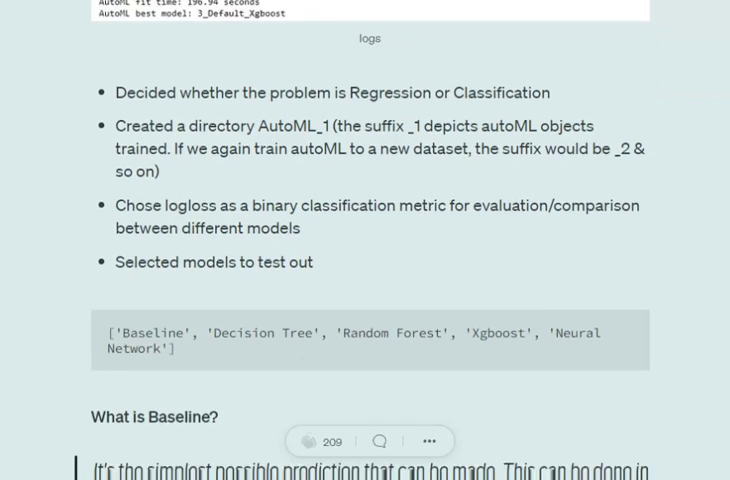
pyautogui.moveTo(336, 266)
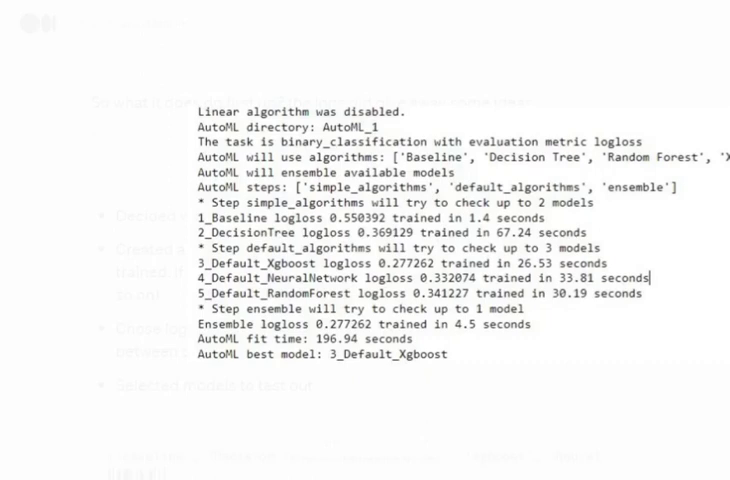
pyautogui.moveTo(250, 200)
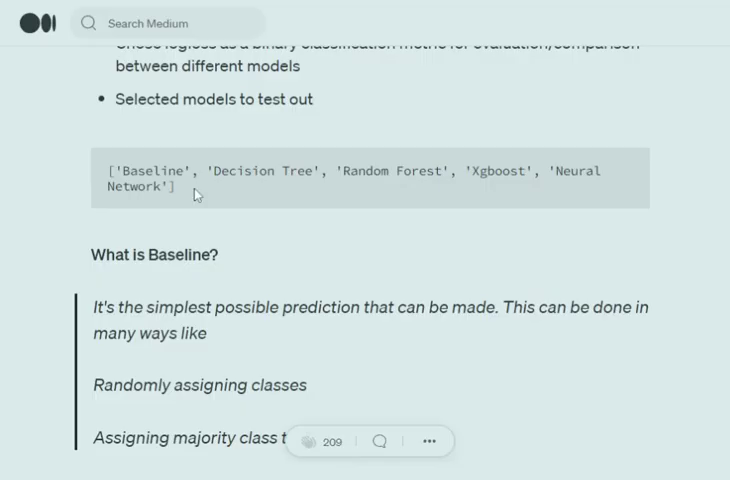
pyautogui.scroll(-3)
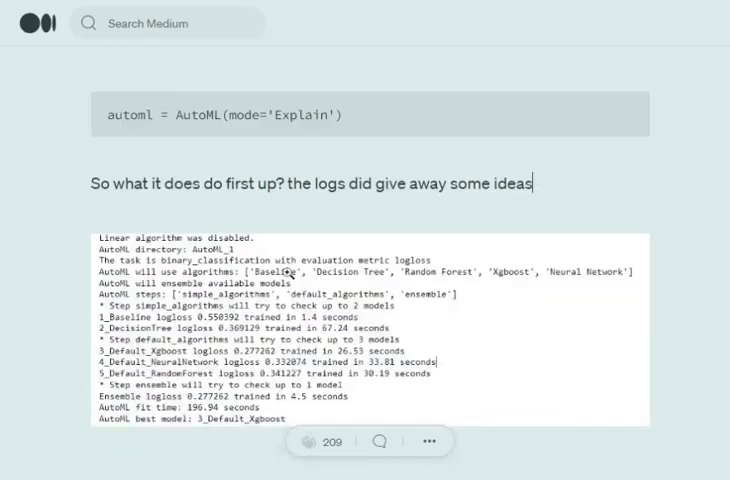
pyautogui.scroll(-3)
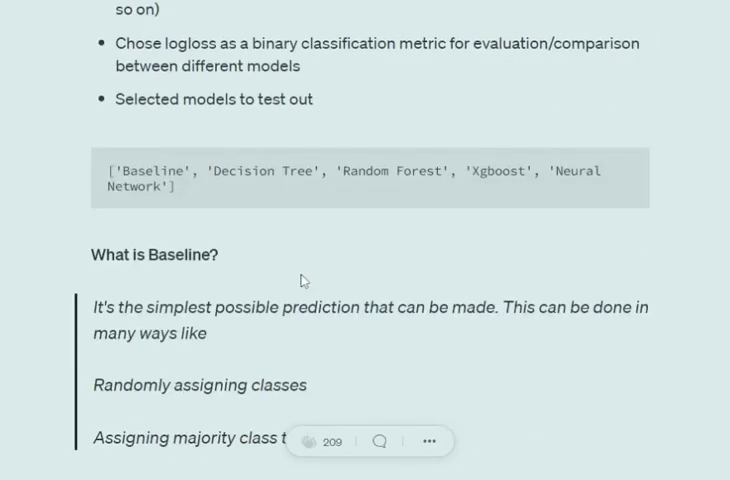
pyautogui.scroll(-3)
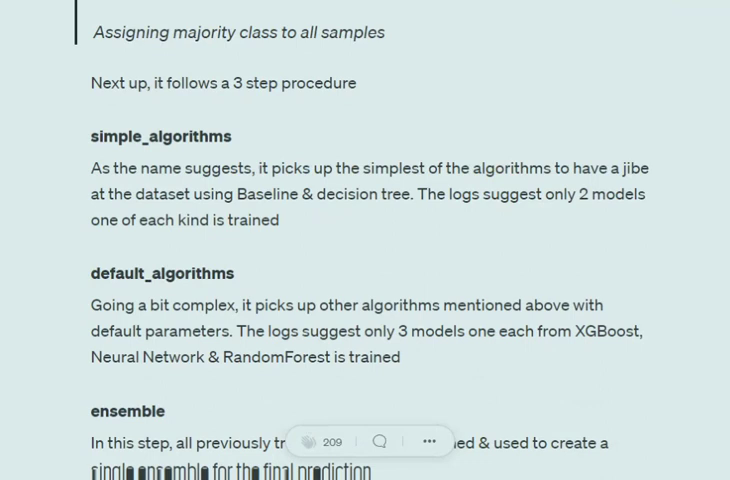
pyautogui.moveTo(162, 308)
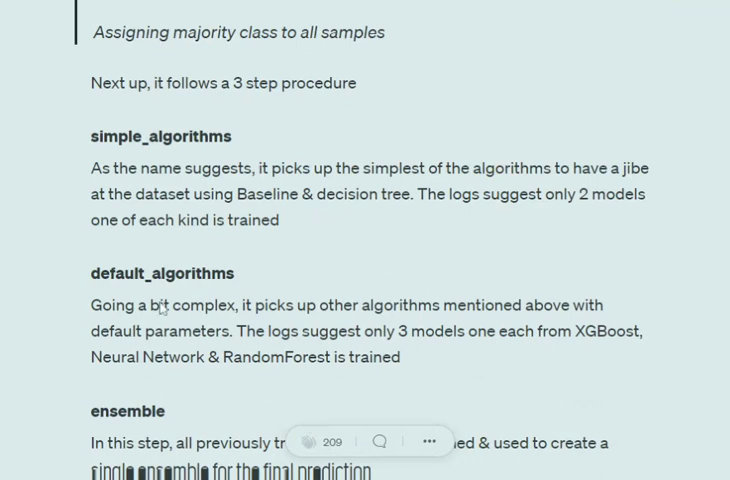
pyautogui.moveTo(190, 288)
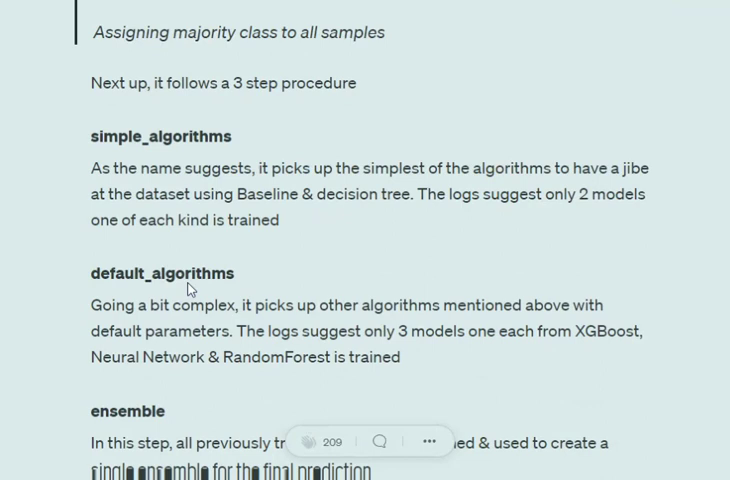
pyautogui.moveTo(280, 380)
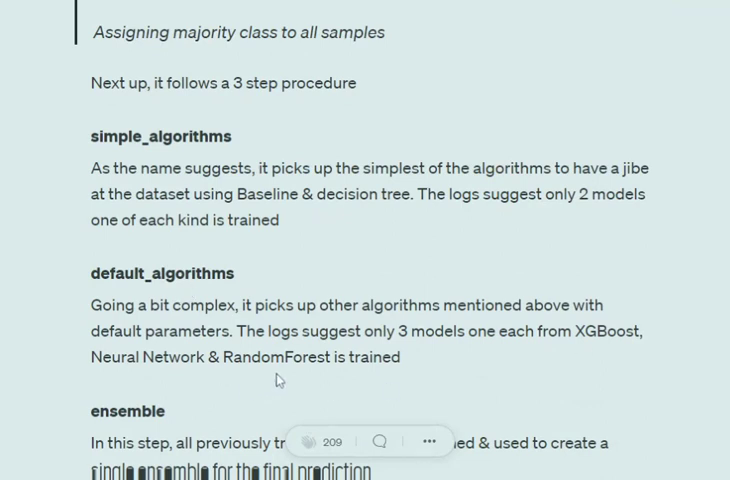
pyautogui.scroll(-3)
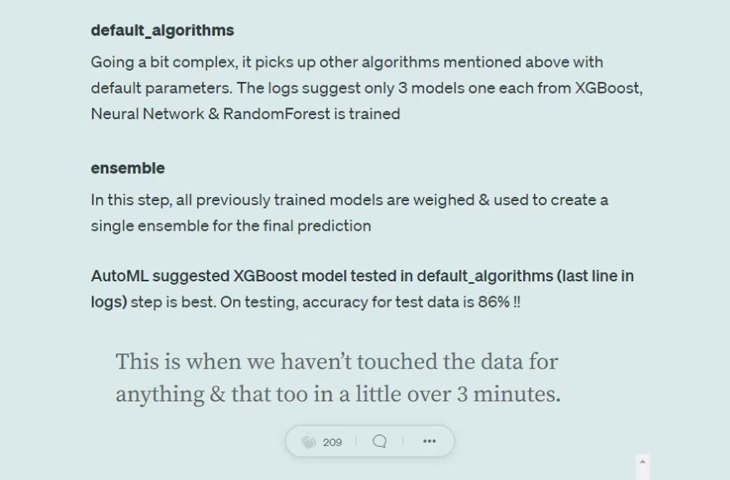
pyautogui.scroll(3)
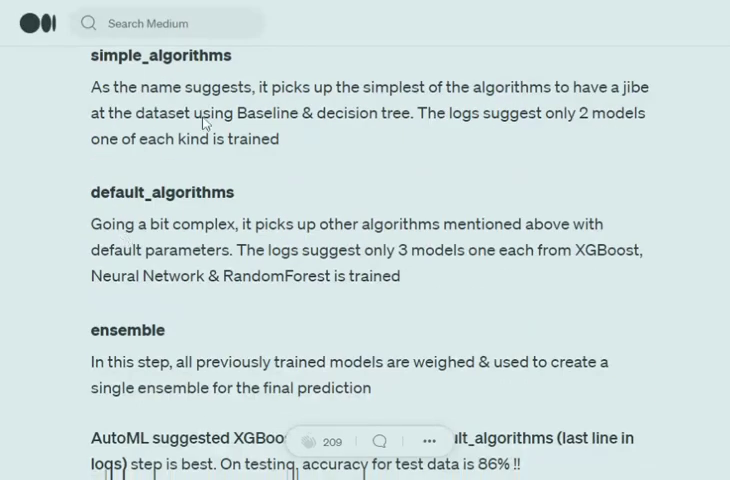
pyautogui.scroll(-3)
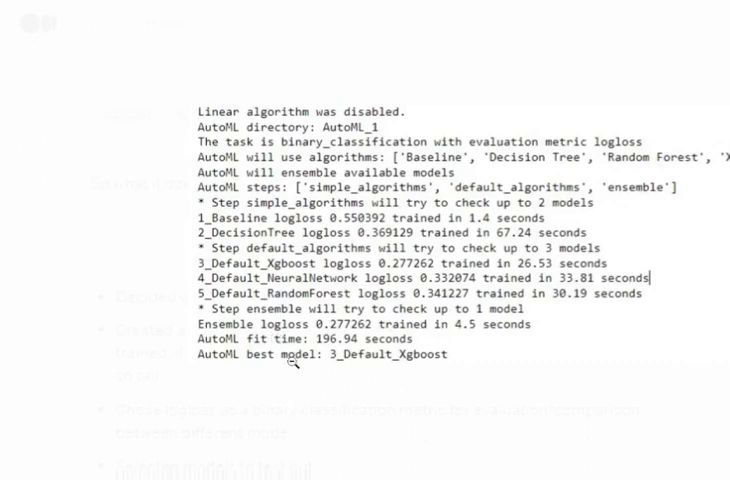
pyautogui.moveTo(284, 376)
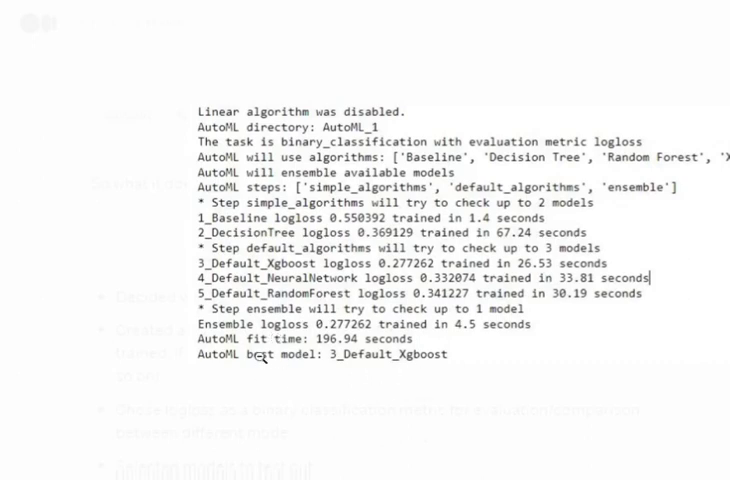
pyautogui.moveTo(316, 392)
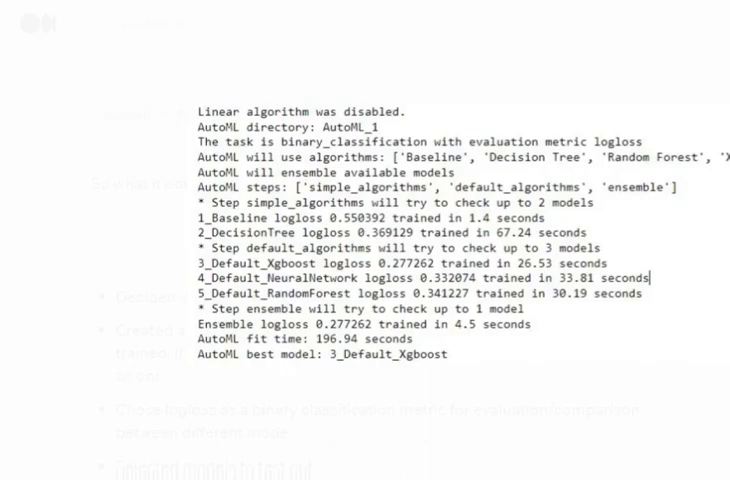
pyautogui.scroll(-3)
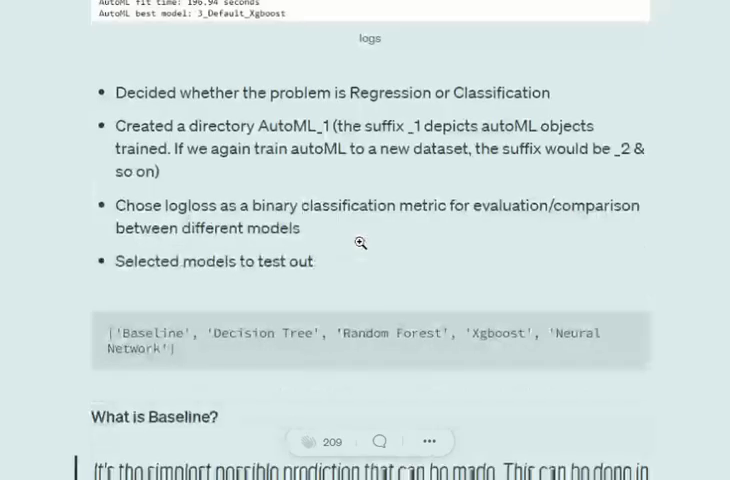
pyautogui.scroll(-3)
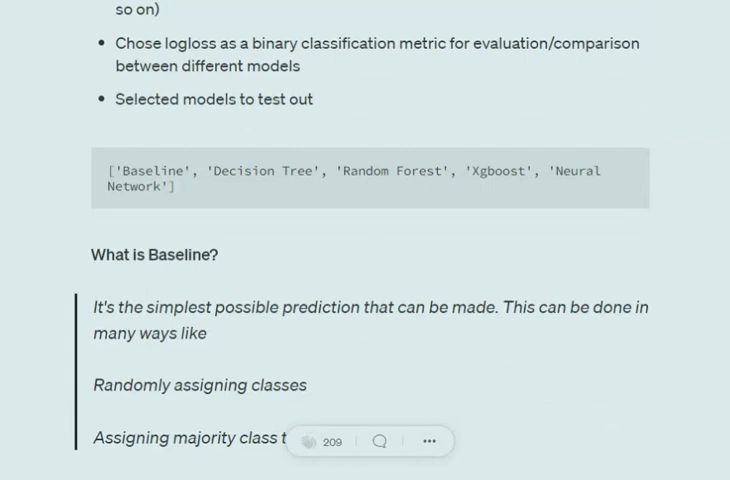
pyautogui.scroll(-3)
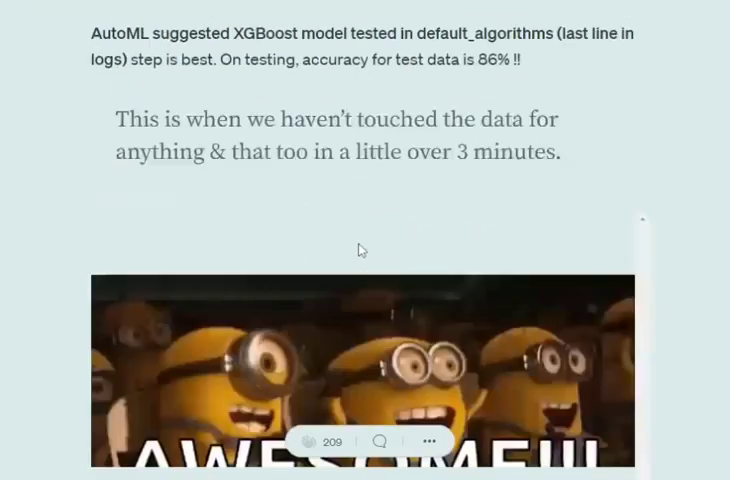
pyautogui.scroll(-3)
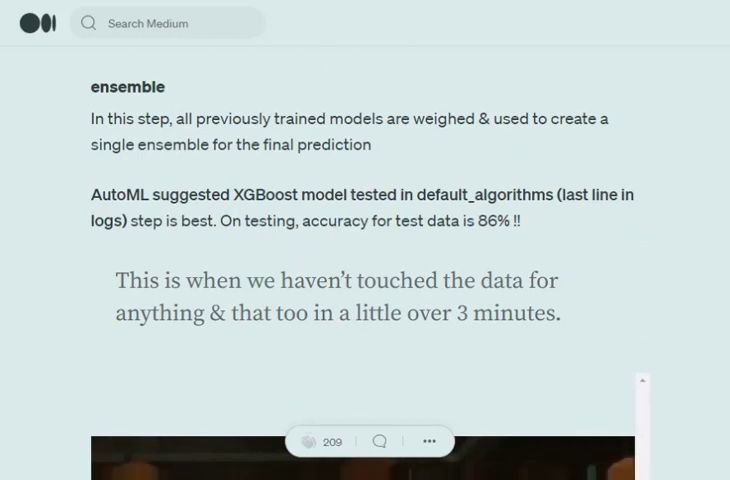
pyautogui.moveTo(528, 232)
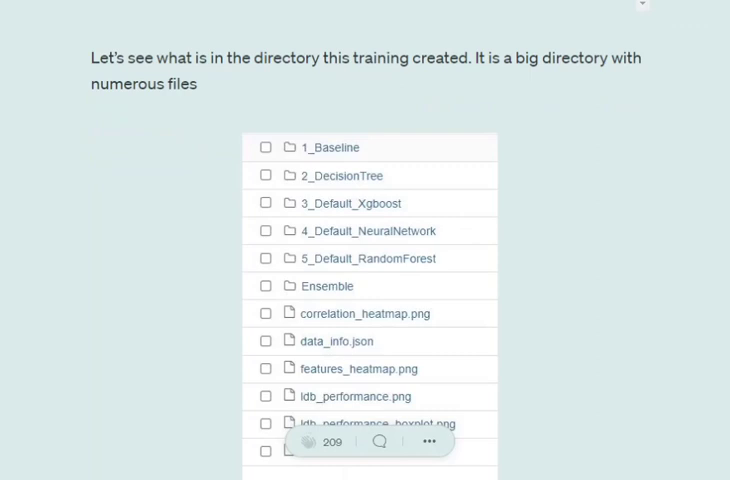
pyautogui.scroll(-3)
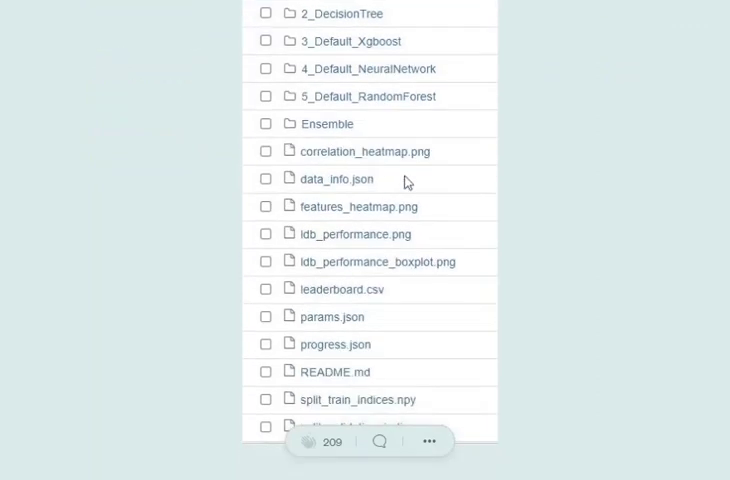
pyautogui.scroll(-3)
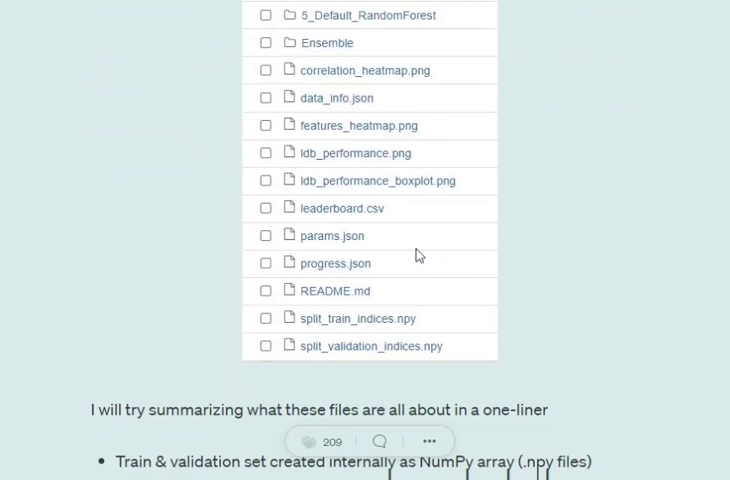
pyautogui.scroll(-3)
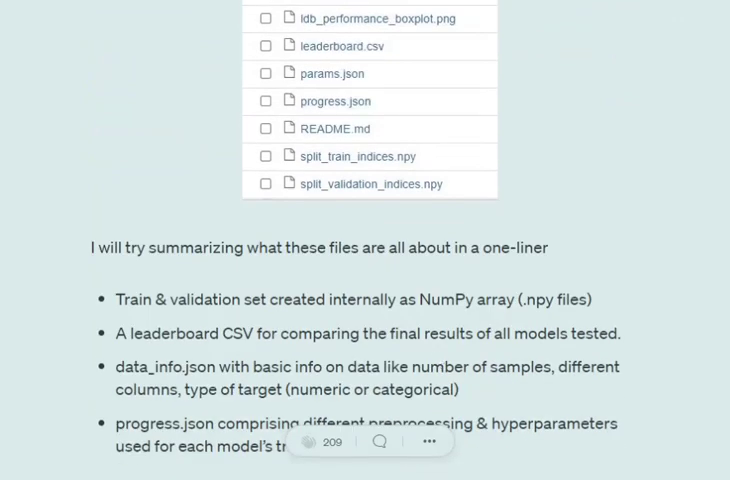
pyautogui.scroll(-3)
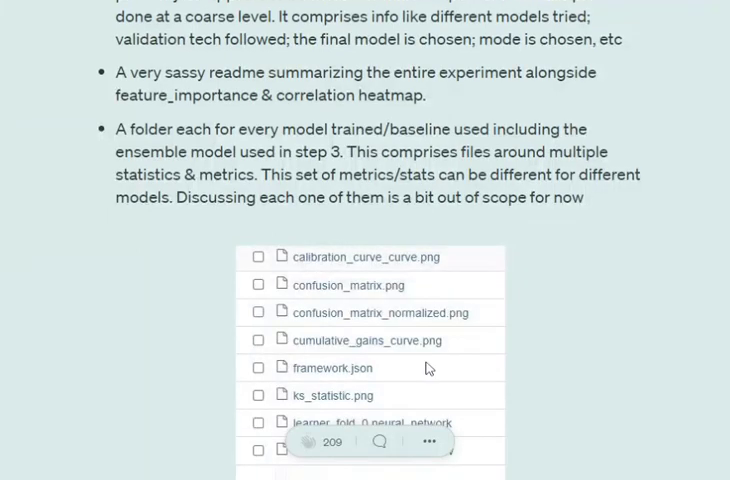
pyautogui.scroll(-3)
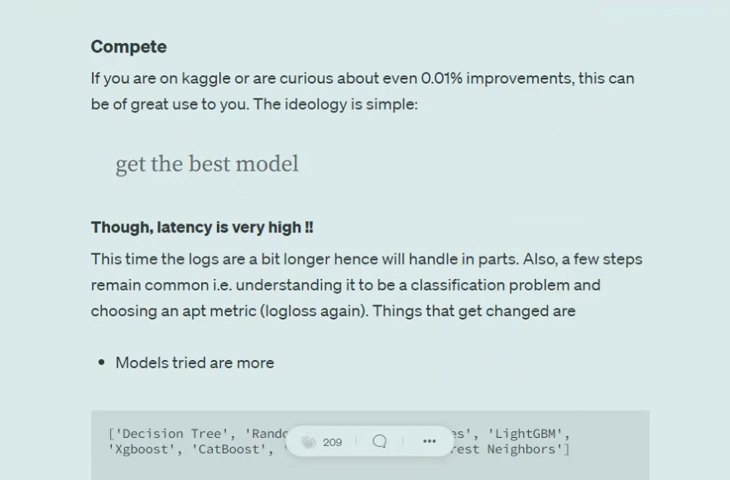
pyautogui.scroll(-3)
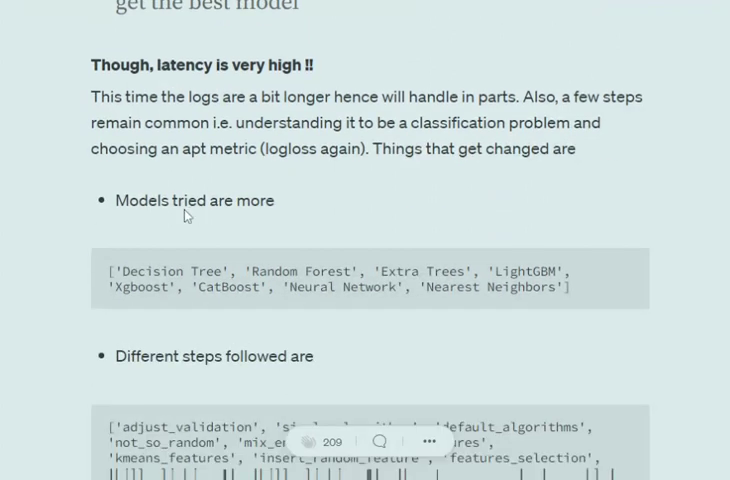
pyautogui.moveTo(540, 296)
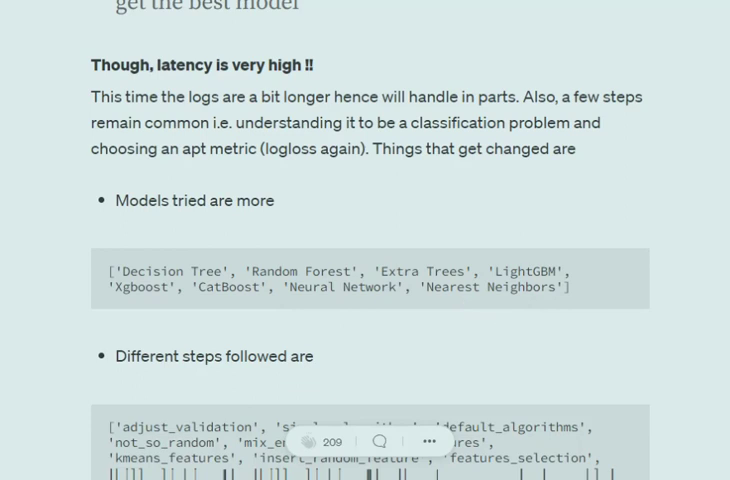
pyautogui.scroll(-3)
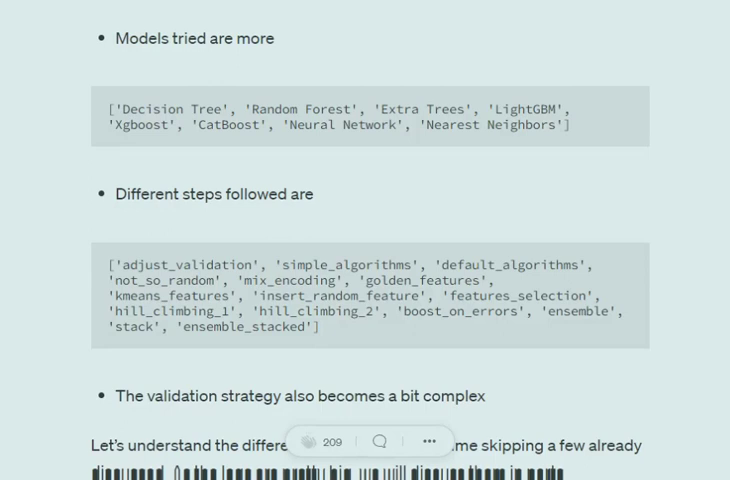
pyautogui.scroll(-3)
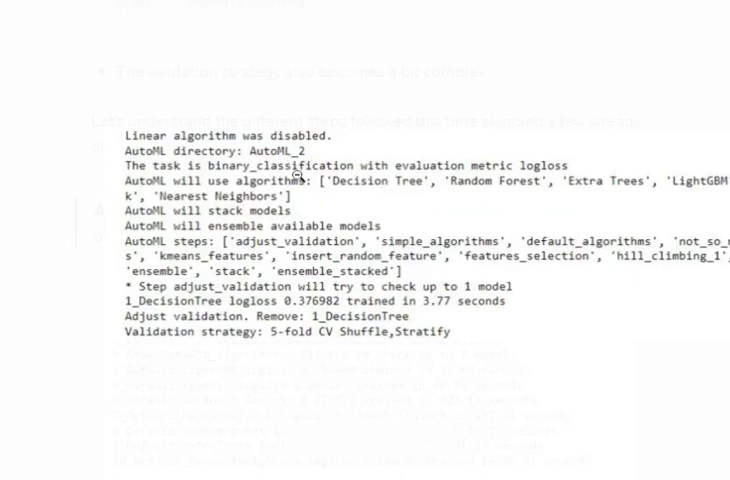
pyautogui.moveTo(280, 272)
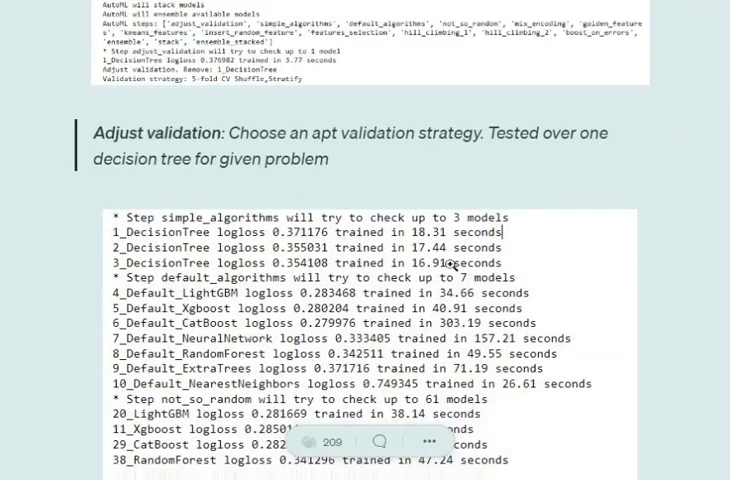
pyautogui.scroll(3)
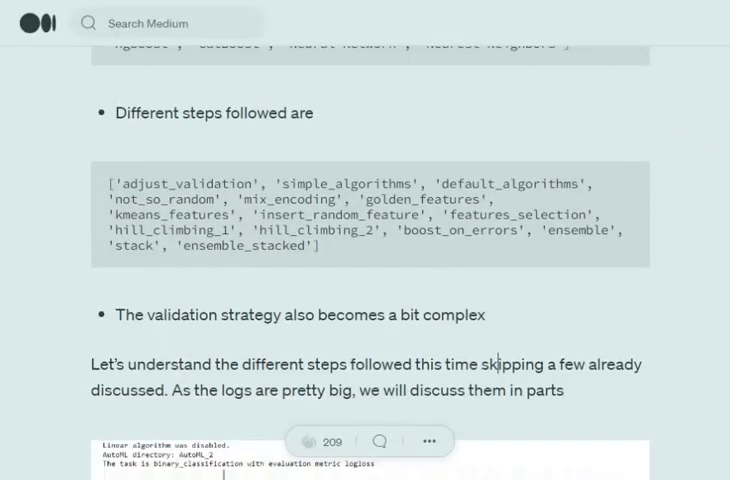
pyautogui.scroll(-3)
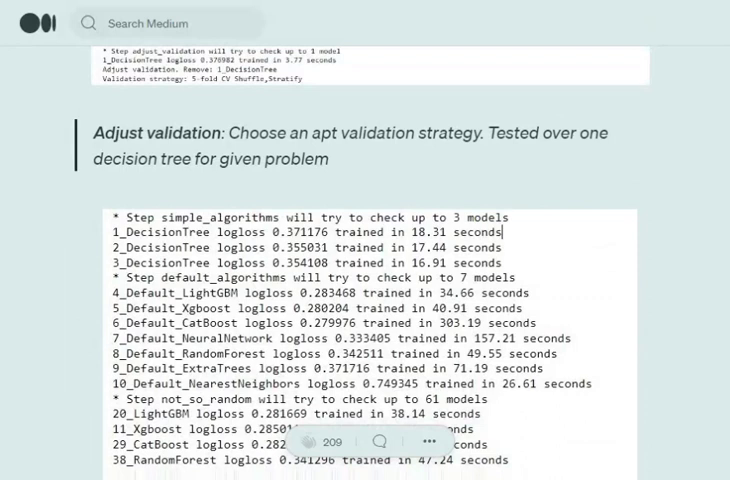
pyautogui.scroll(-3)
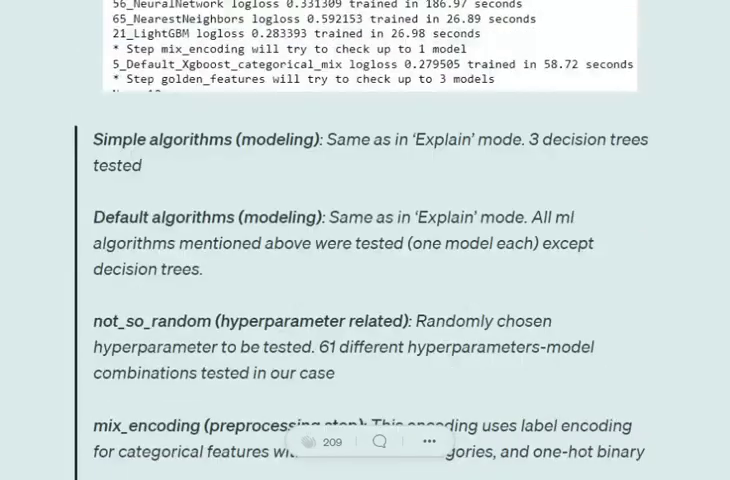
pyautogui.moveTo(310, 168)
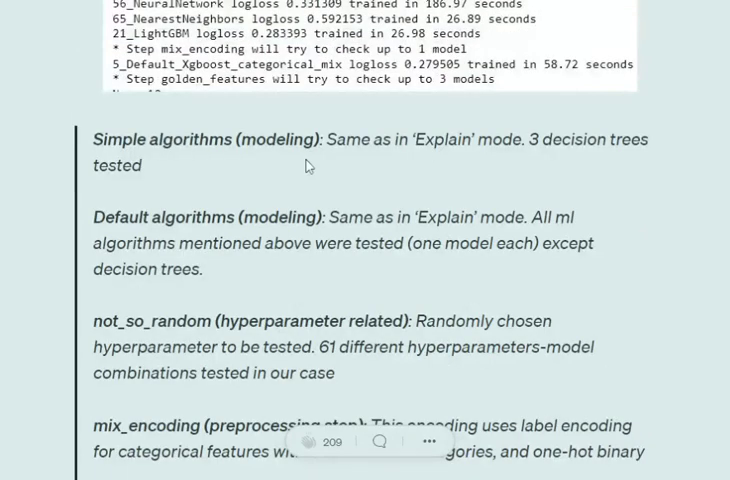
pyautogui.scroll(-3)
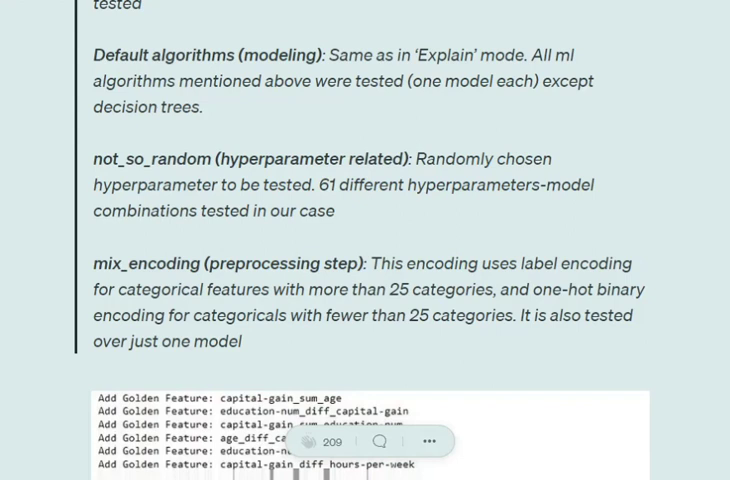
pyautogui.scroll(-3)
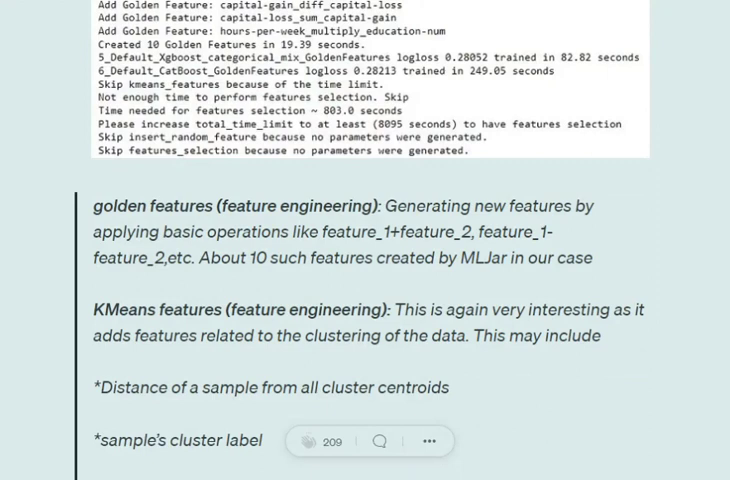
pyautogui.scroll(-3)
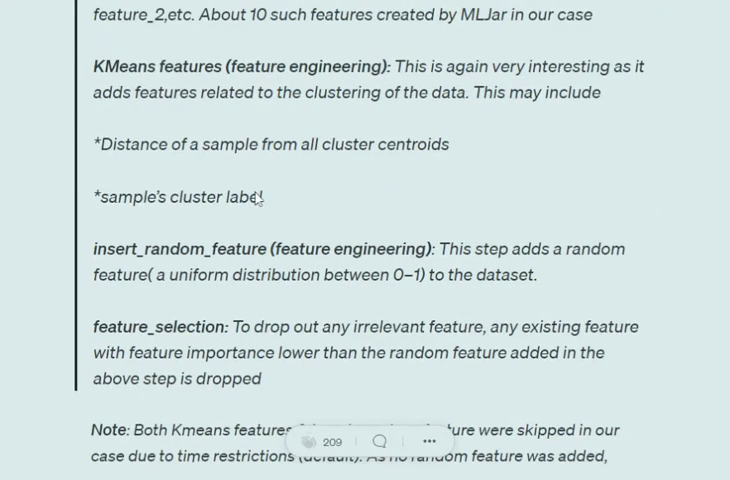
pyautogui.moveTo(256, 196)
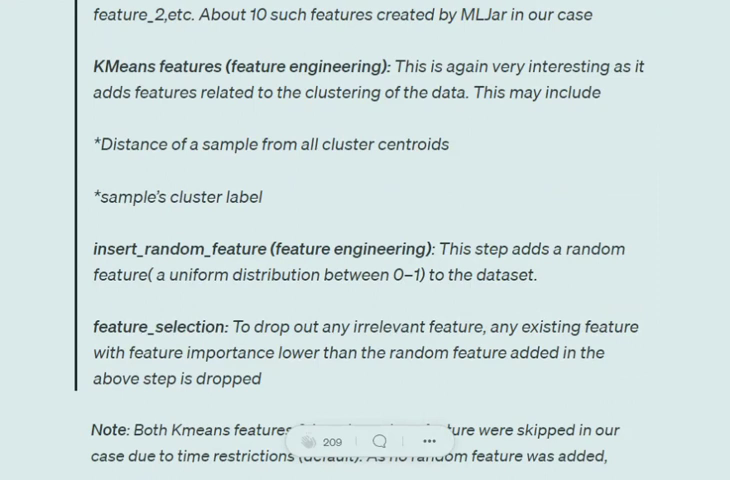
pyautogui.scroll(3)
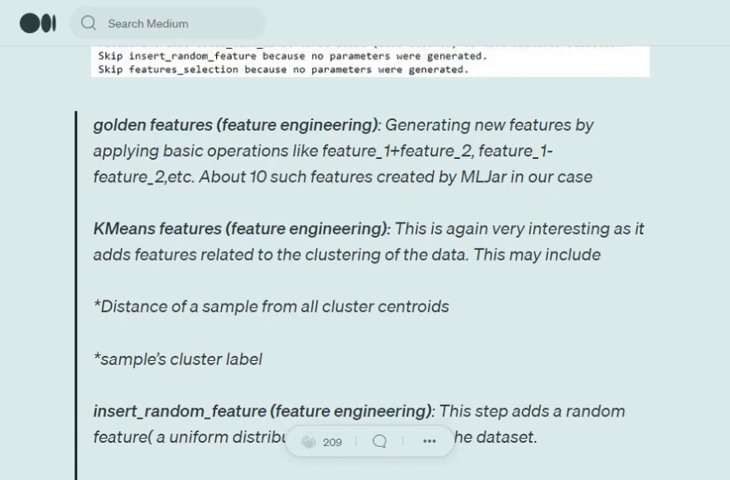
pyautogui.scroll(-3)
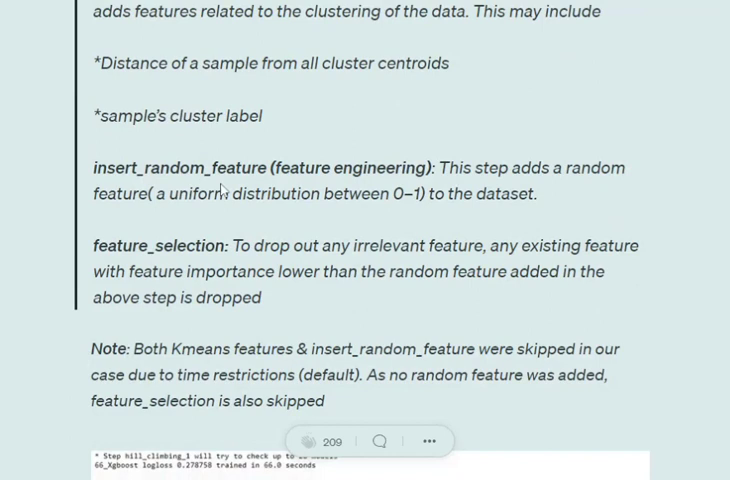
pyautogui.moveTo(224, 188)
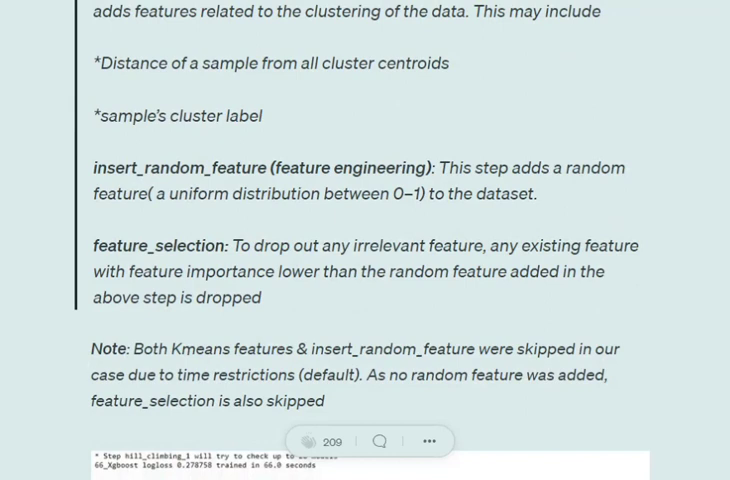
pyautogui.moveTo(248, 160)
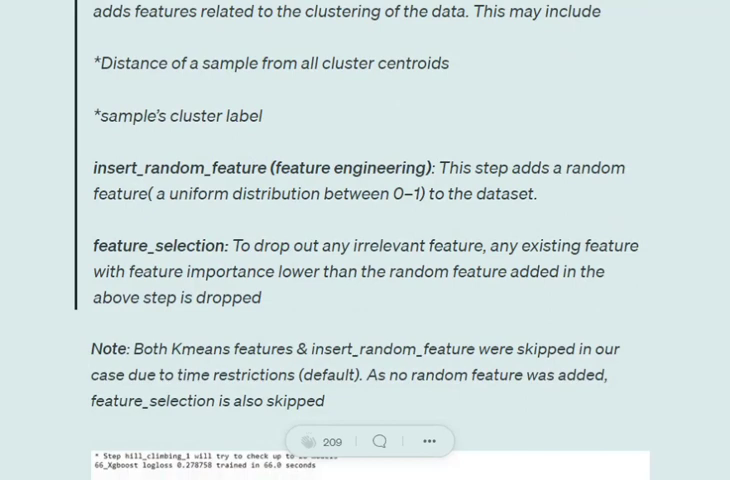
pyautogui.scroll(-3)
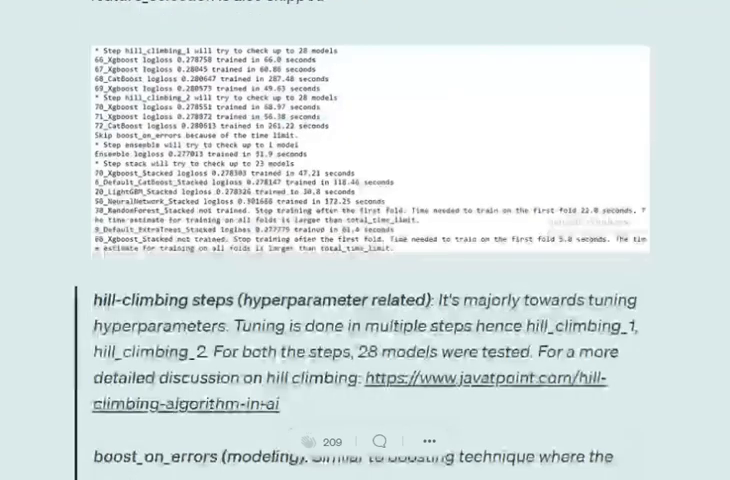
pyautogui.scroll(-3)
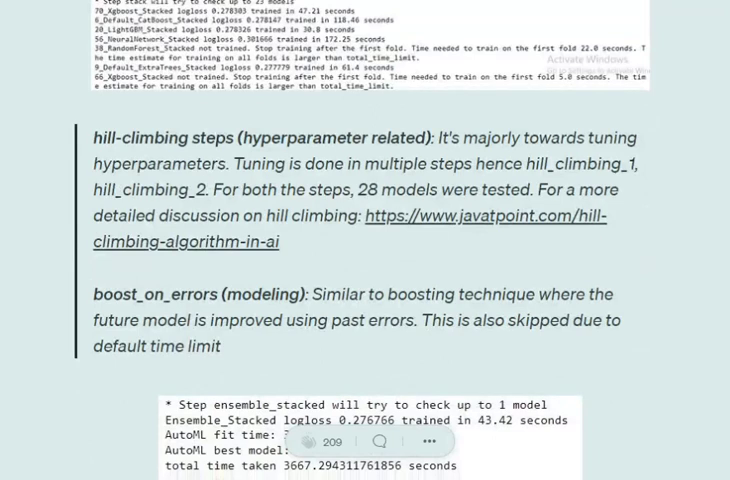
pyautogui.moveTo(242, 304)
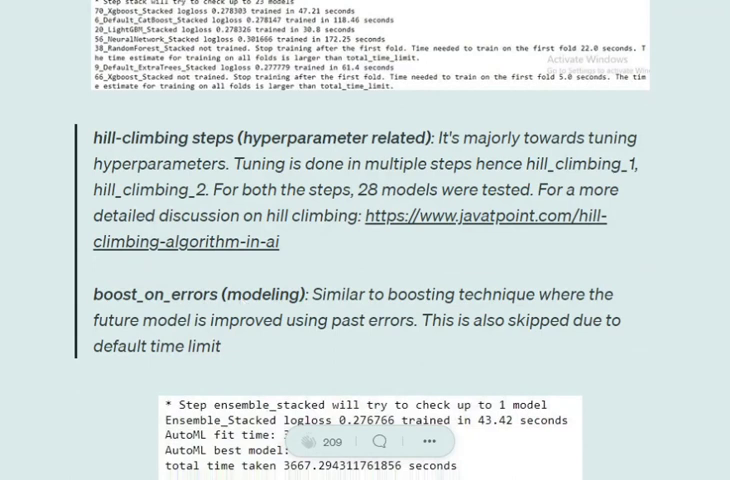
pyautogui.moveTo(500, 280)
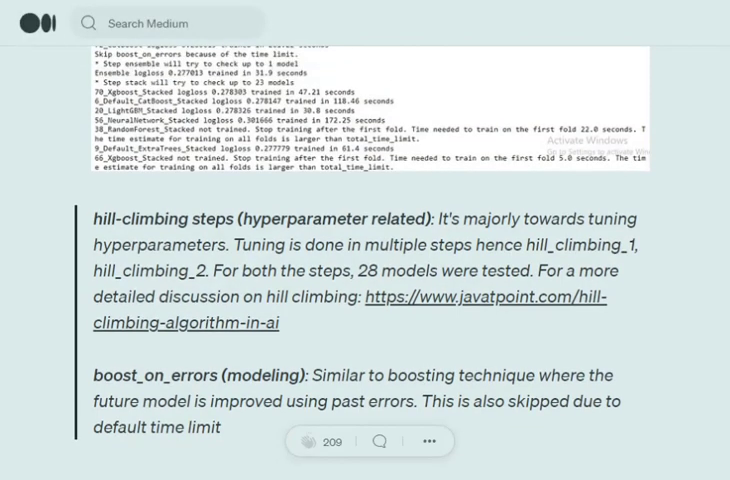
pyautogui.scroll(-3)
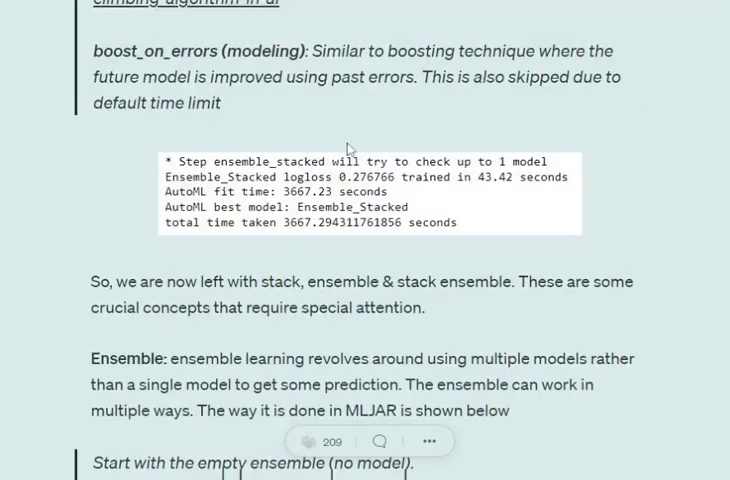
pyautogui.scroll(-3)
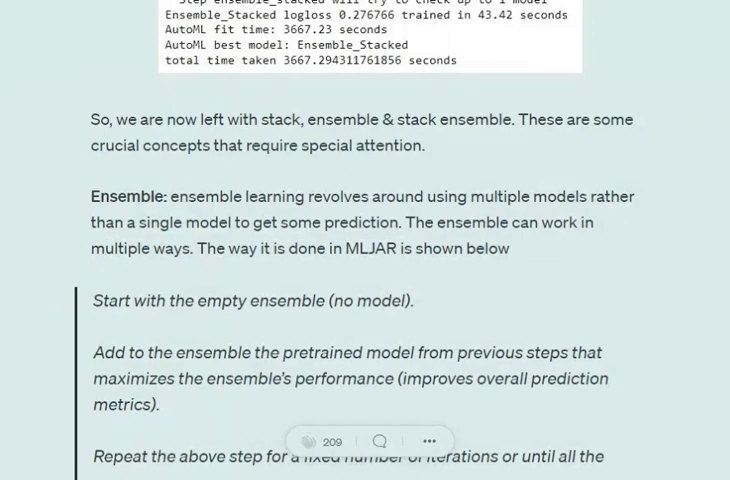
pyautogui.scroll(-3)
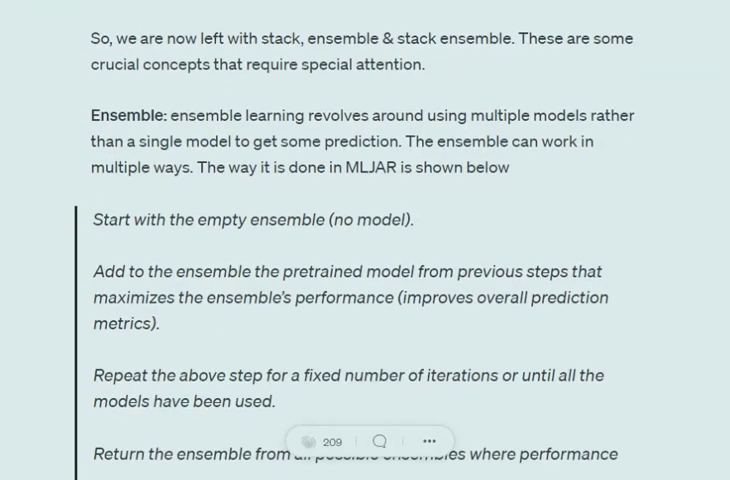
pyautogui.scroll(-3)
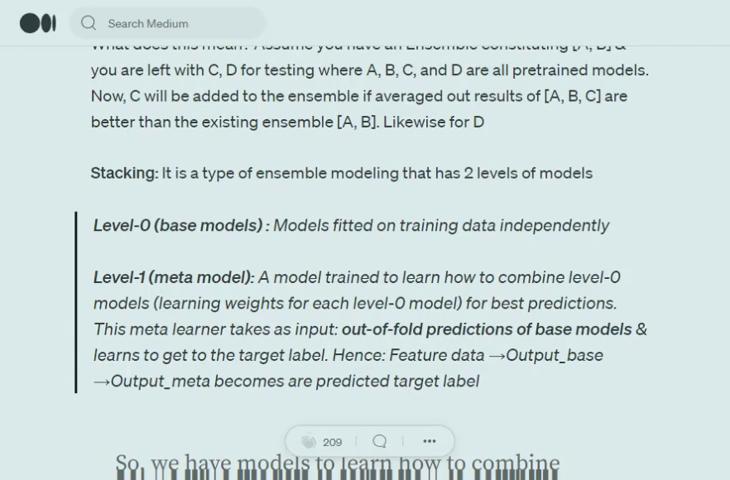
pyautogui.scroll(-3)
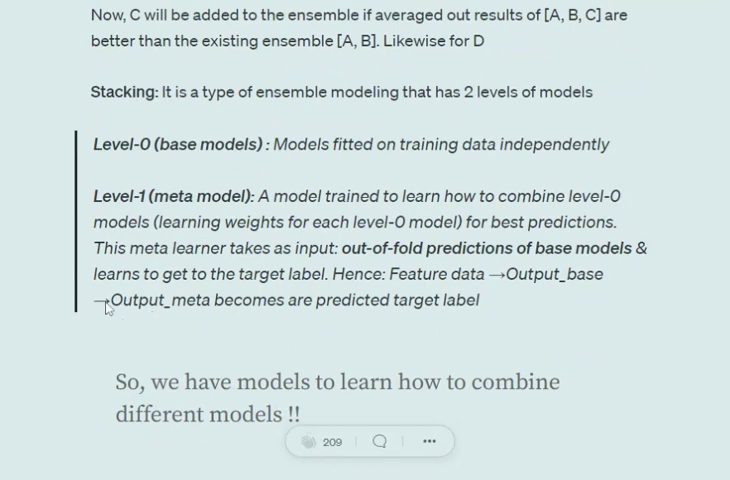
pyautogui.moveTo(148, 332)
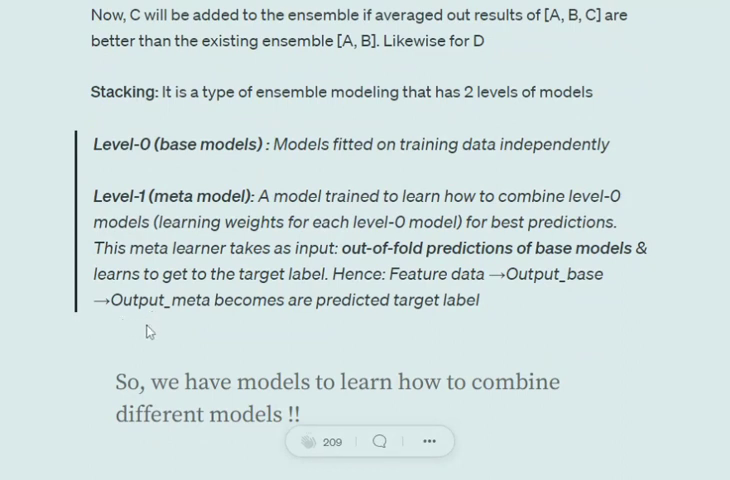
pyautogui.scroll(-3)
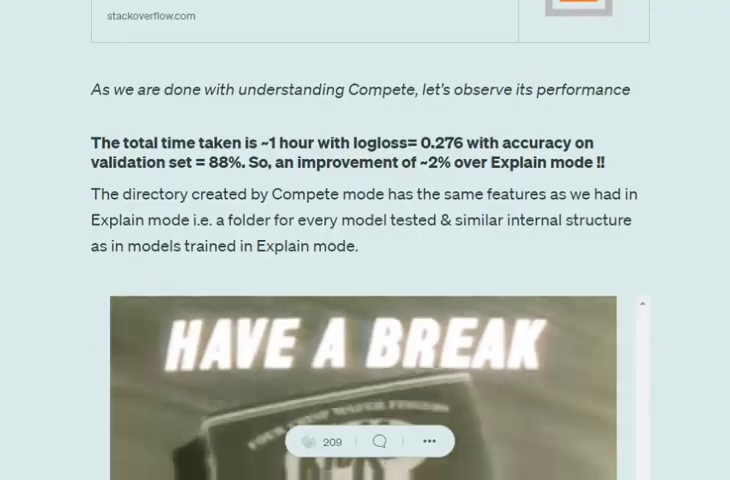
pyautogui.scroll(-3)
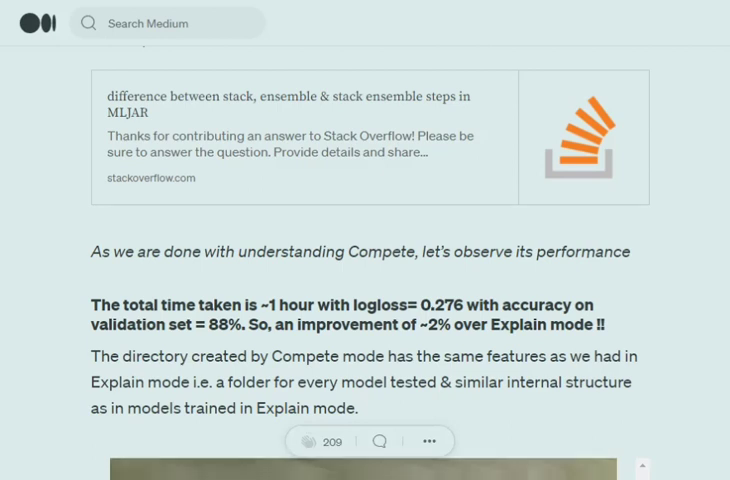
pyautogui.scroll(-3)
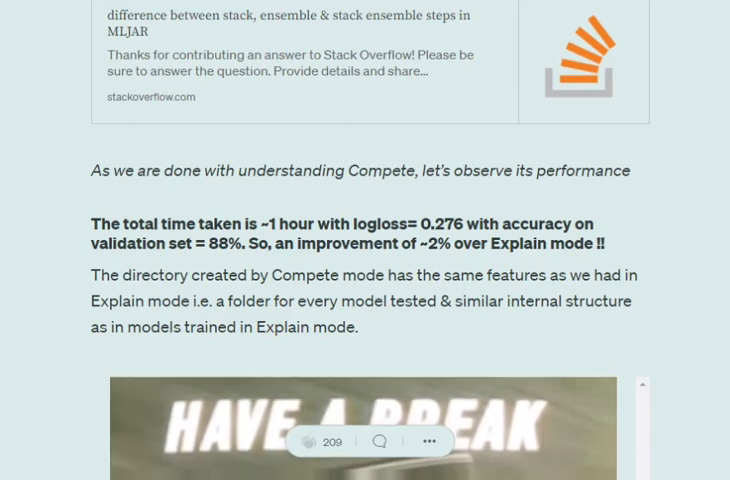
pyautogui.scroll(-3)
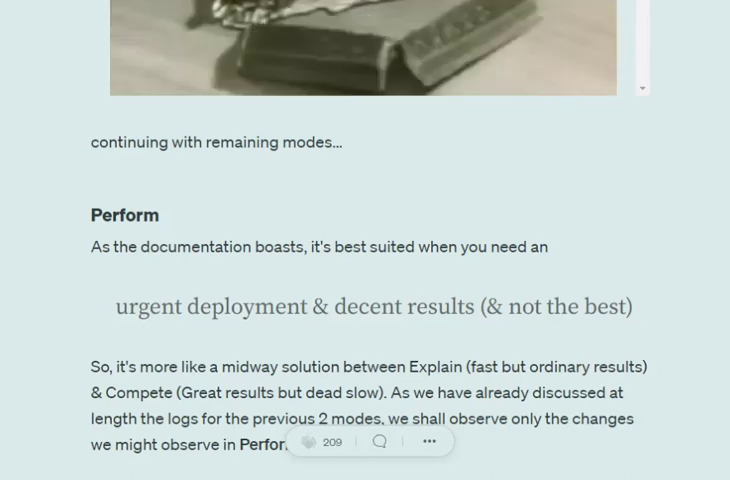
pyautogui.scroll(-3)
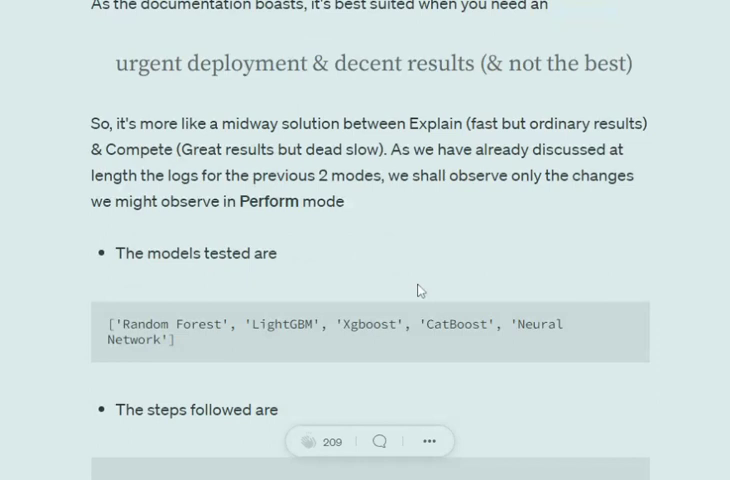
pyautogui.moveTo(250, 346)
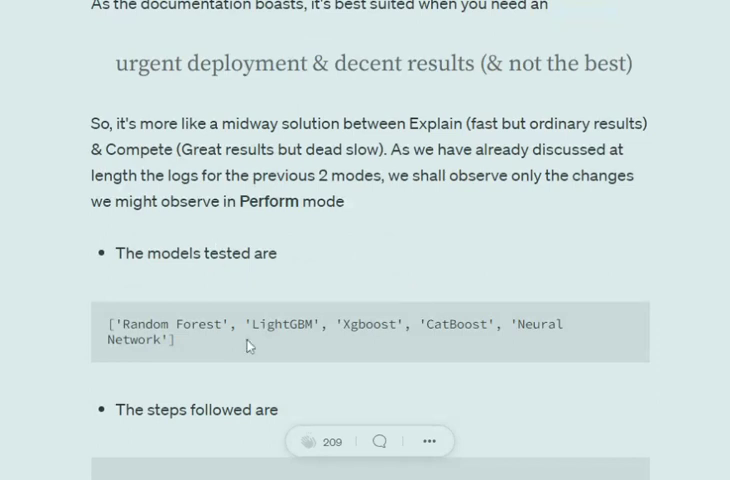
pyautogui.moveTo(364, 324)
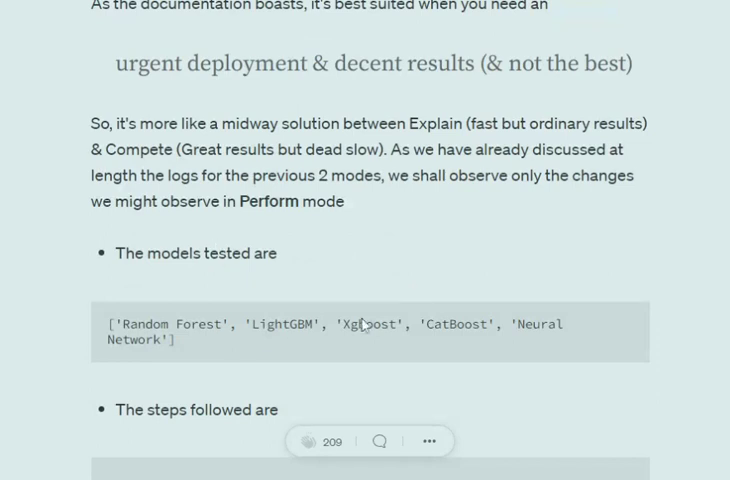
pyautogui.scroll(-3)
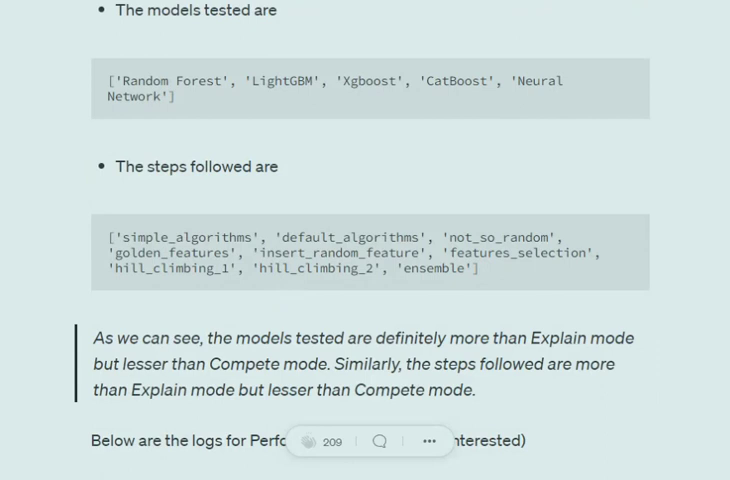
pyautogui.scroll(-3)
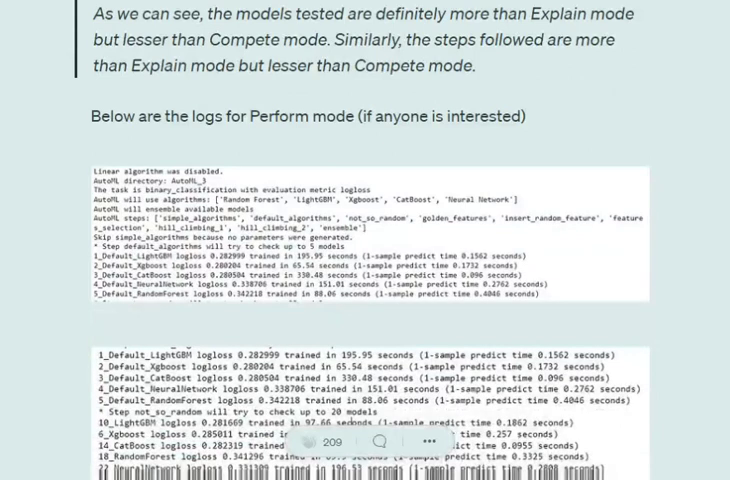
pyautogui.scroll(-3)
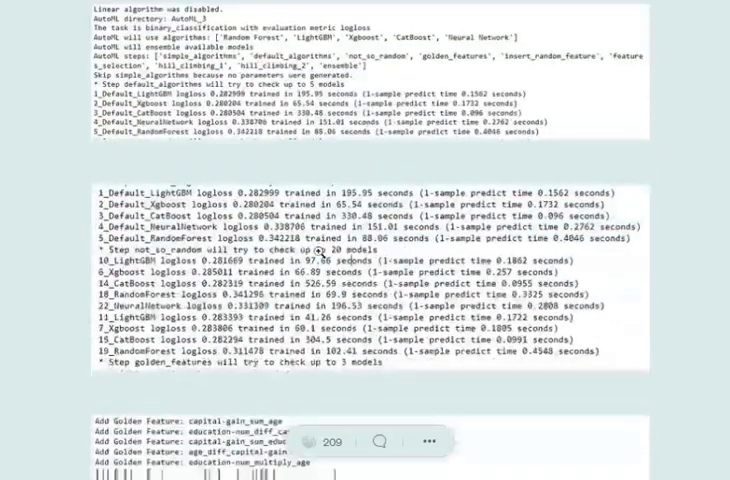
pyautogui.scroll(-3)
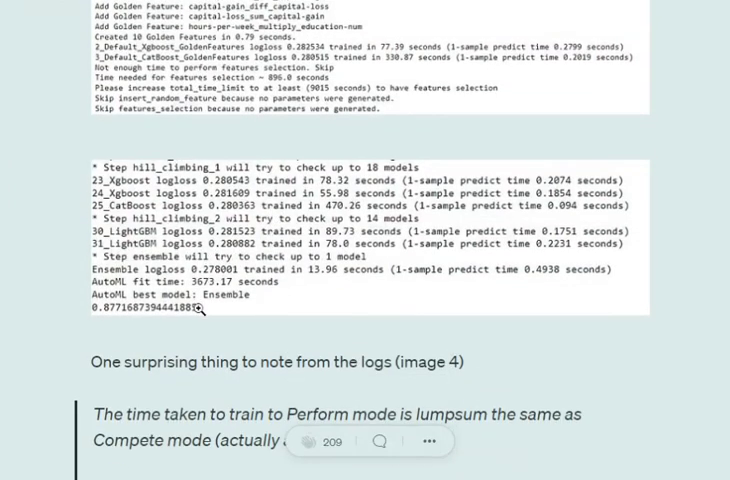
pyautogui.moveTo(180, 330)
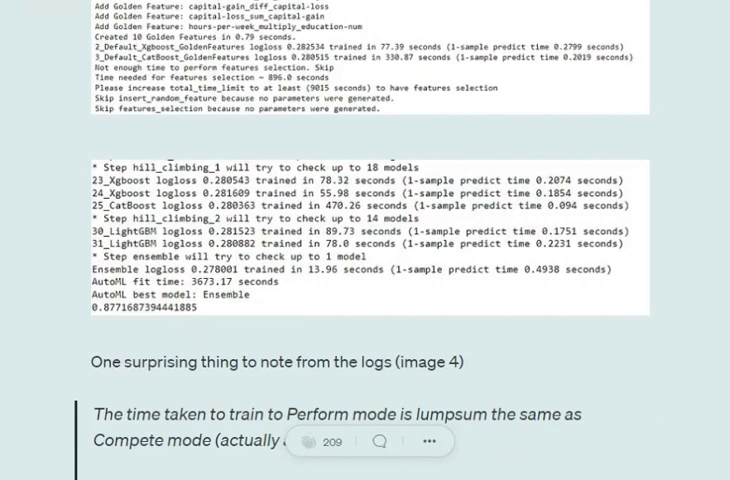
pyautogui.scroll(-3)
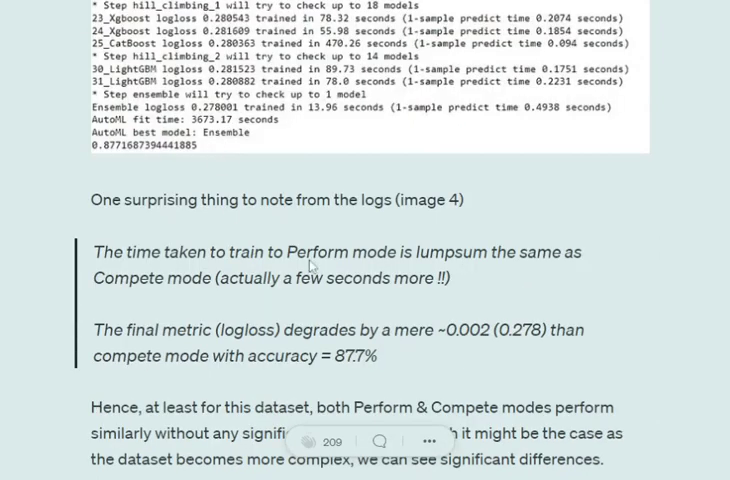
pyautogui.moveTo(312, 264)
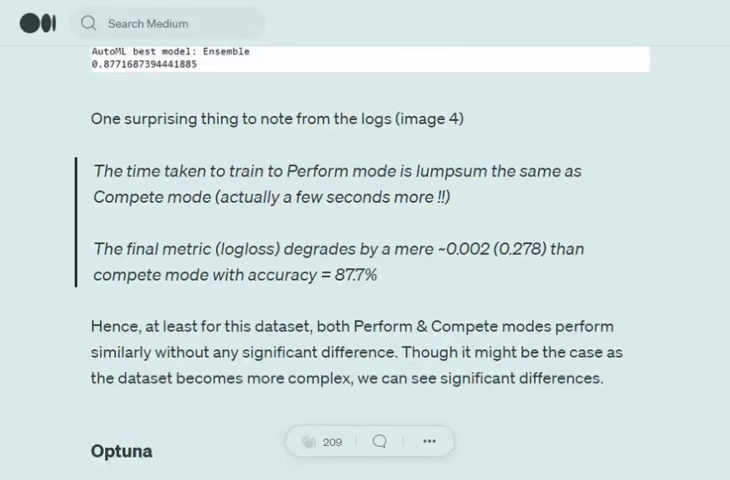
pyautogui.scroll(-3)
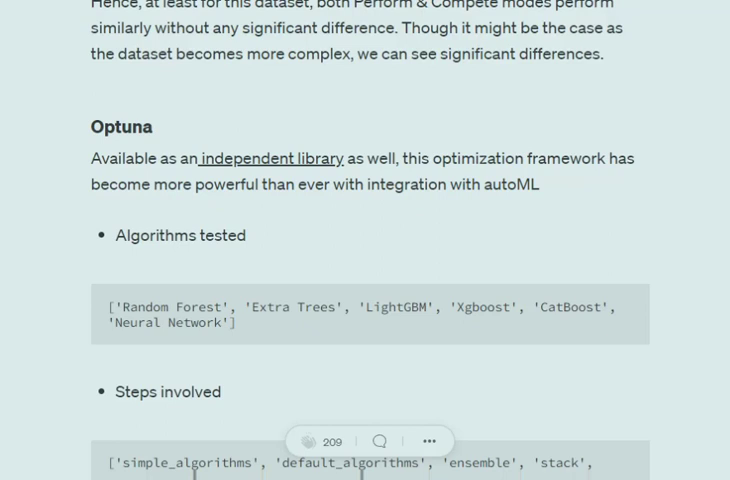
pyautogui.scroll(-3)
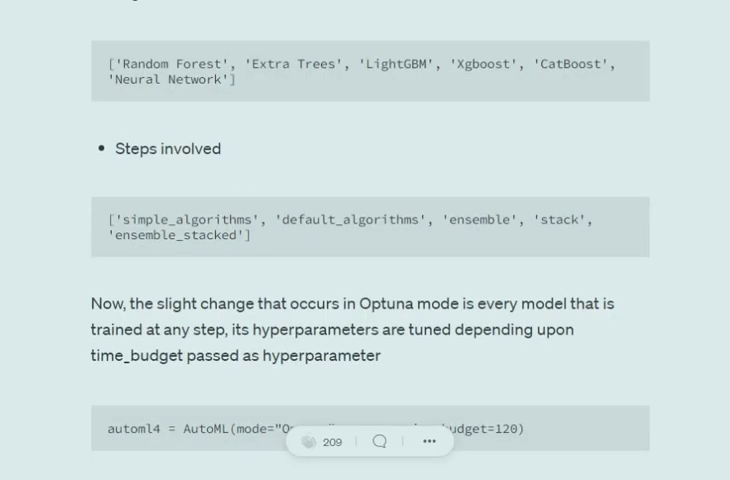
pyautogui.scroll(-3)
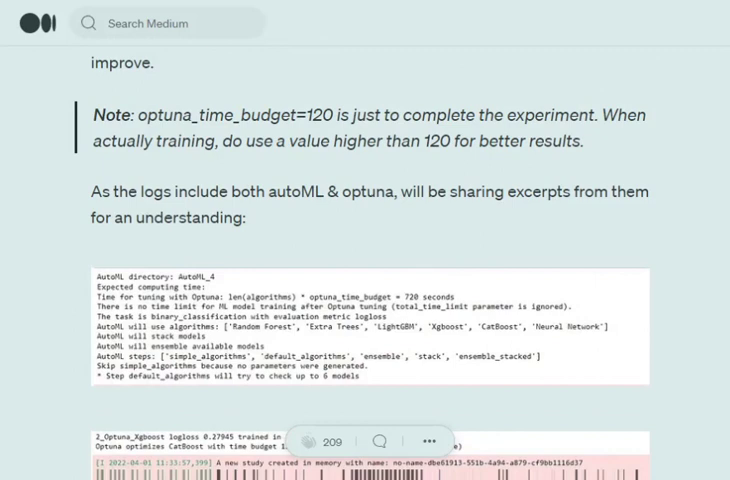
pyautogui.scroll(-3)
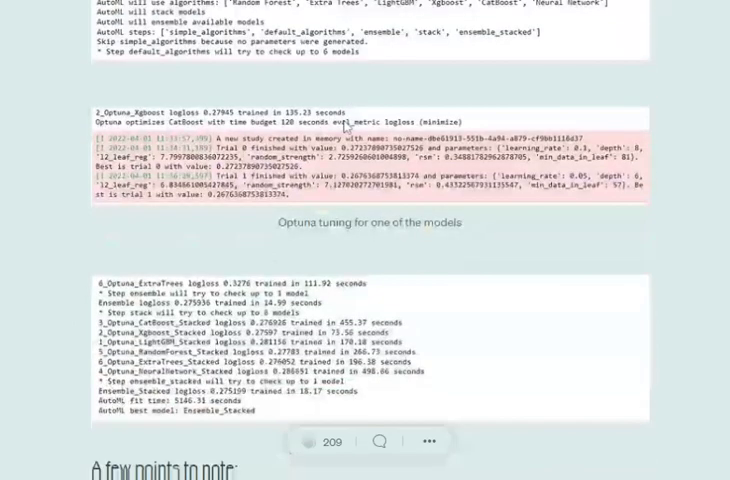
pyautogui.scroll(-3)
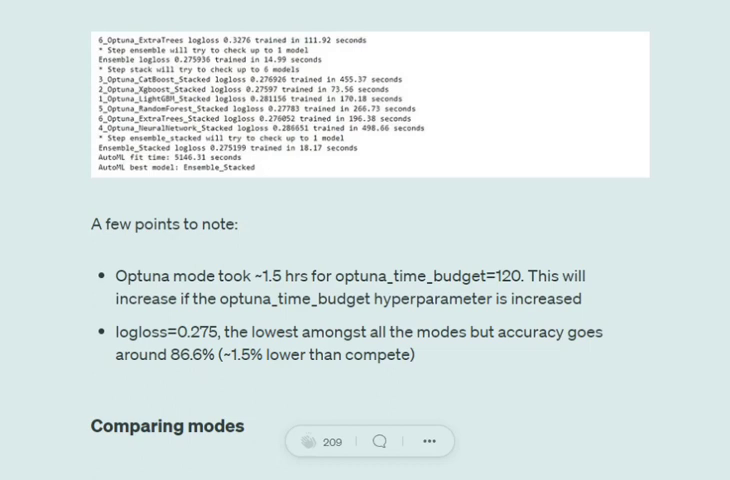
pyautogui.scroll(-3)
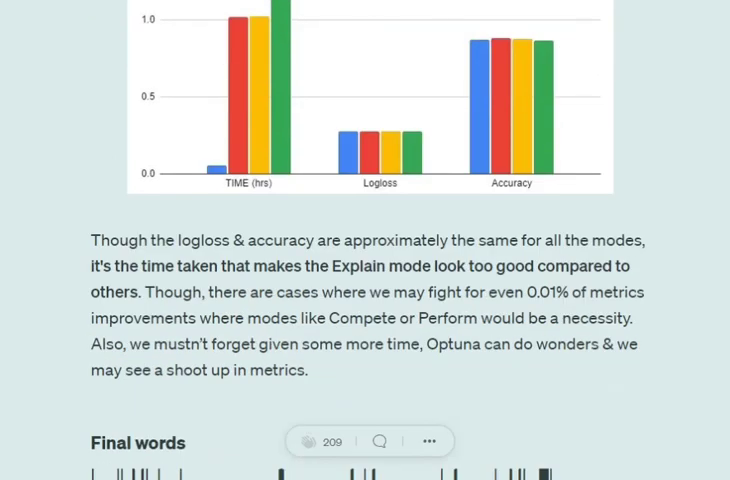